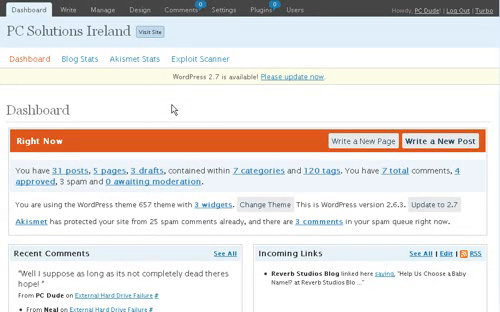
{"action": "mouse_move", "coordinate": [178, 104]}
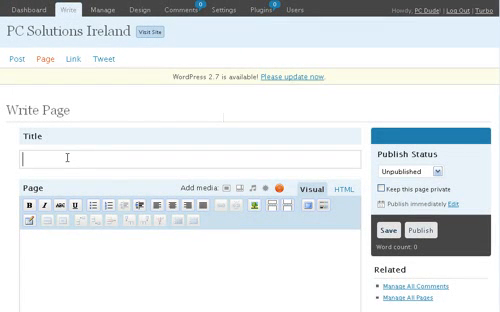
Enter 'Test Page' as the page title and move down through the empty editor.
{"action": "type", "text": "Test Page"}
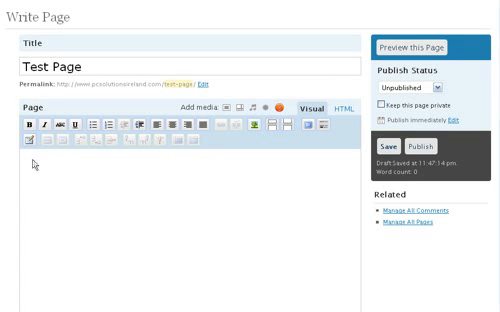
{"action": "mouse_move", "coordinate": [188, 182]}
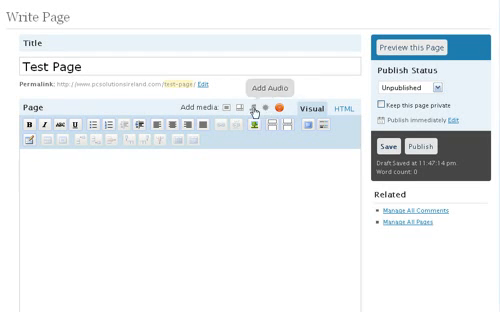
{"action": "scroll", "scroll_direction": "down", "scroll_amount": 3}
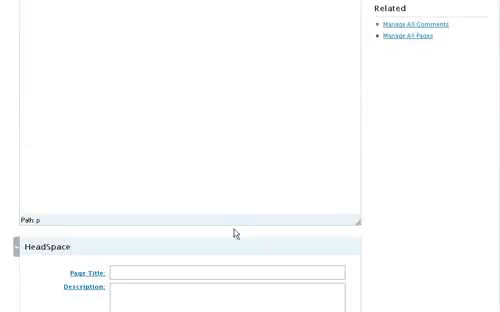
{"action": "scroll", "scroll_direction": "down", "scroll_amount": 3}
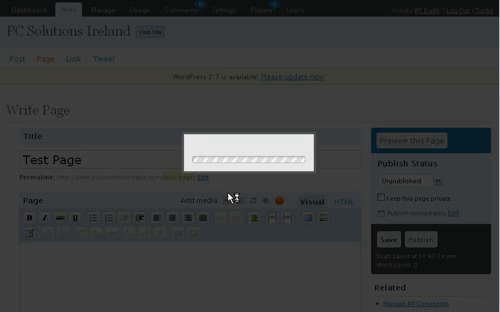
Start the media uploader to bring the PDF file into the page.
{"action": "left_click", "coordinate": [216, 200]}
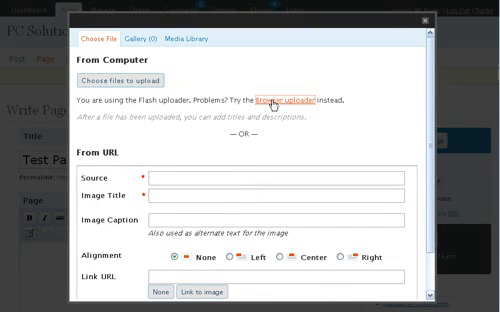
{"action": "mouse_move", "coordinate": [234, 140]}
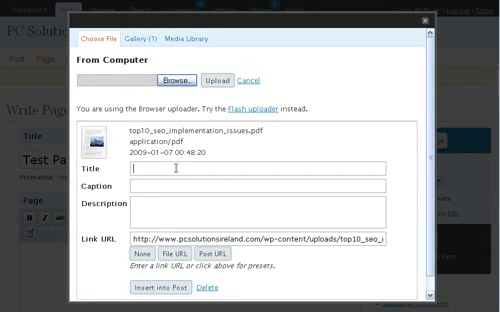
Title the PDF 'Click Here to download my PDF' and insert it into the page as a file link.
{"action": "type", "text": "Click Here to download my"}
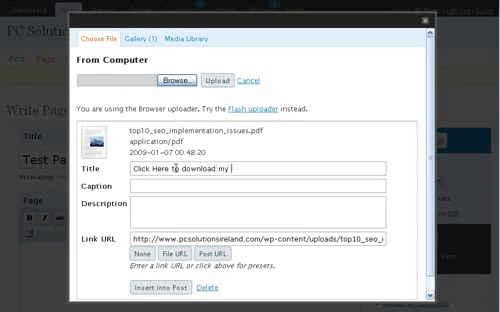
{"action": "type", "text": "PDF"}
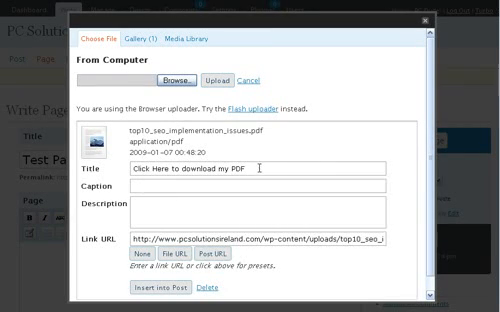
{"action": "triple_click", "coordinate": [230, 172]}
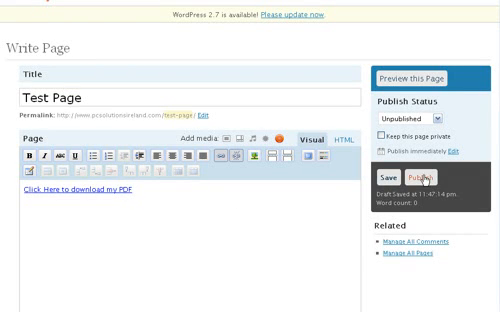
{"action": "mouse_move", "coordinate": [268, 228]}
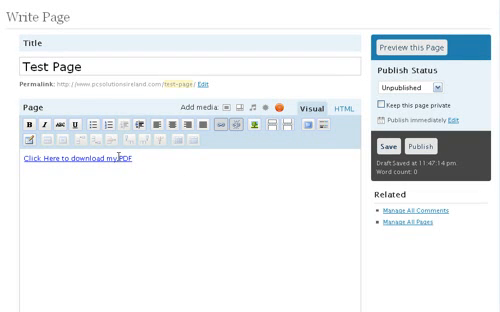
Review the page options and save the Test Page with its download link.
{"action": "scroll", "scroll_direction": "down", "scroll_amount": 3}
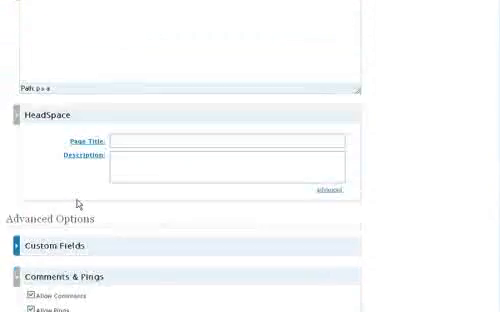
{"action": "scroll", "scroll_direction": "up", "scroll_amount": 3}
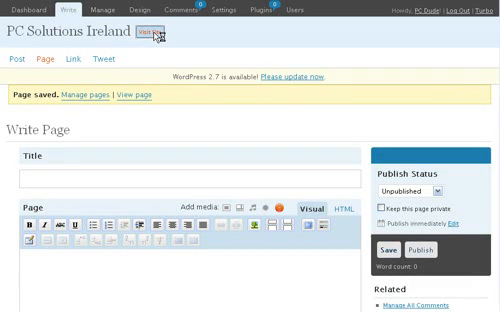
View the live Test Page on the PC Solutions Ireland site with its download link.
{"action": "left_click", "coordinate": [264, 12]}
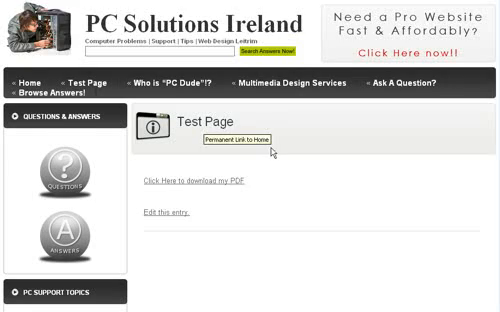
{"action": "scroll", "scroll_direction": "down", "scroll_amount": 3}
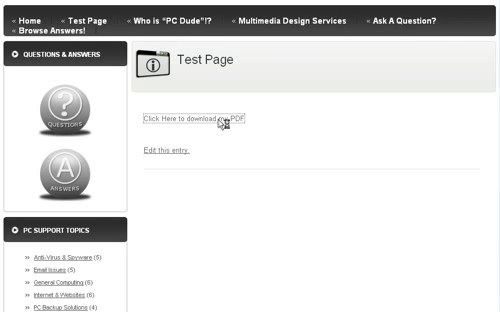
{"action": "mouse_move", "coordinate": [220, 124]}
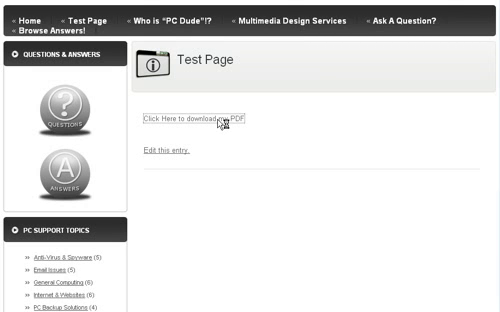
Follow the download link to the Interleado SEO white paper and read through its contents pages.
{"action": "left_click", "coordinate": [196, 120]}
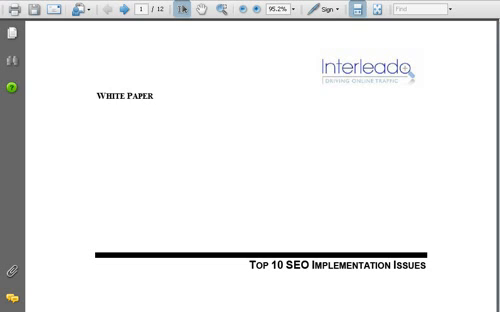
{"action": "mouse_move", "coordinate": [360, 128]}
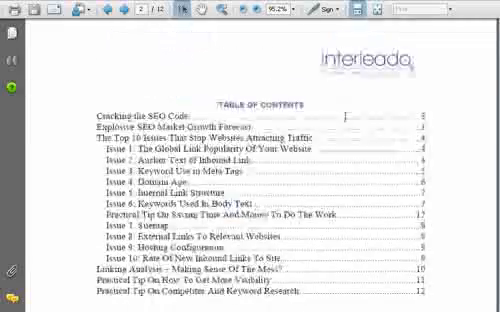
{"action": "scroll", "scroll_direction": "down", "scroll_amount": 3}
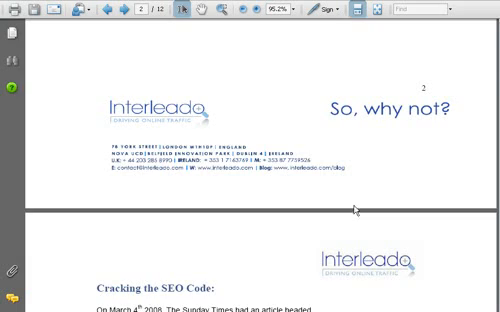
{"action": "scroll", "scroll_direction": "down", "scroll_amount": 3}
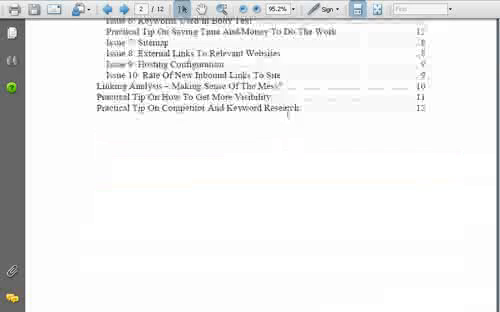